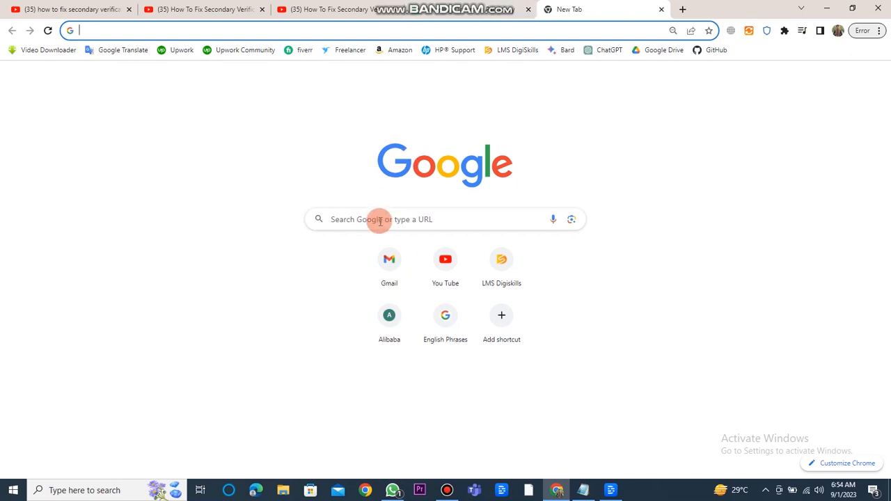
Step: Search 'binance' in Chrome and open the accounts.binance.com registration page
type("binanace.com/en/register")
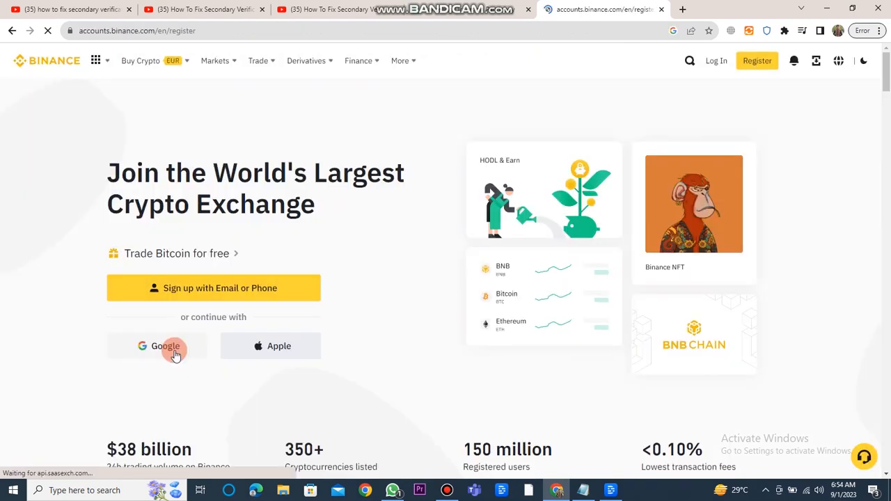
Step: Sign up with Google, start Pakistan identity verification, and submit name and 2001 birth date
left_click(166, 346)
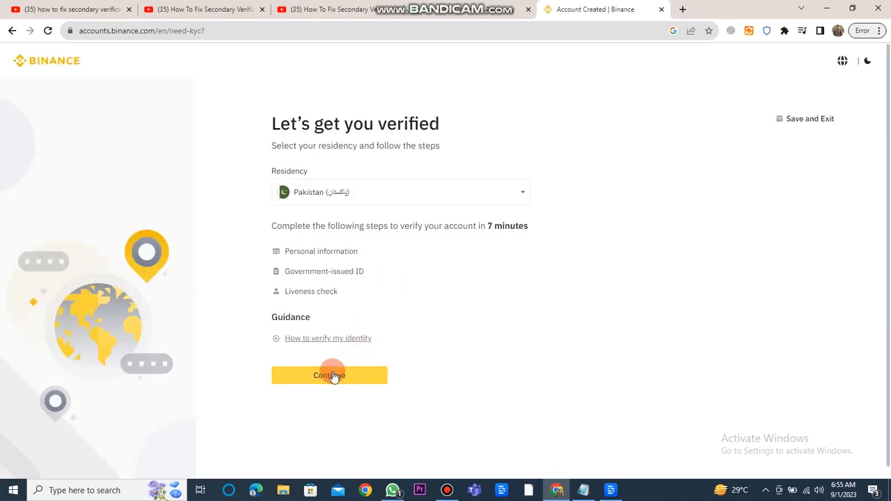
left_click(329, 375)
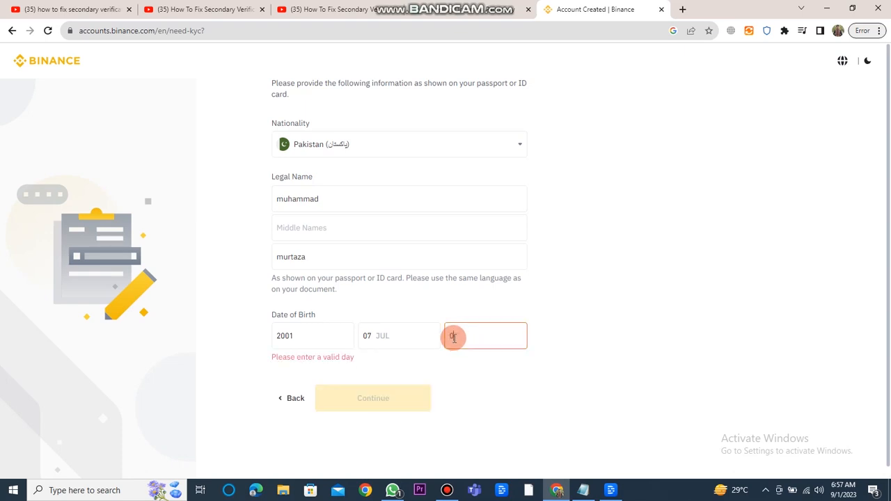
type("04")
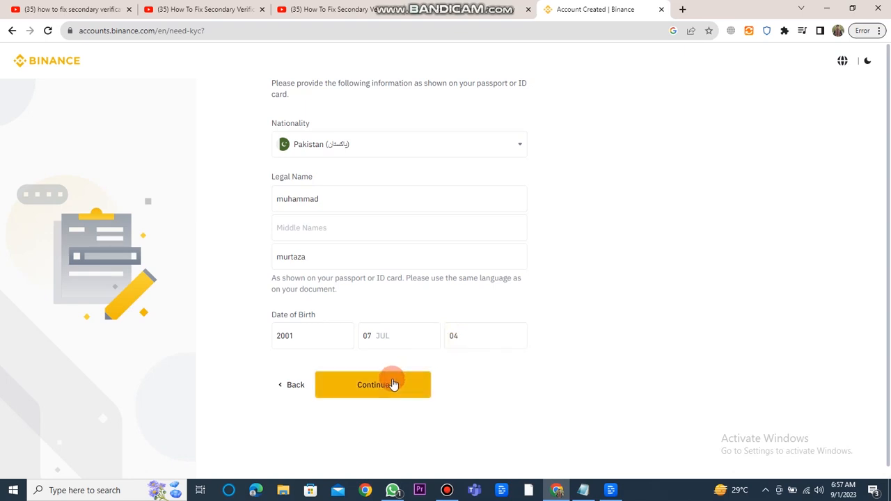
left_click(372, 384)
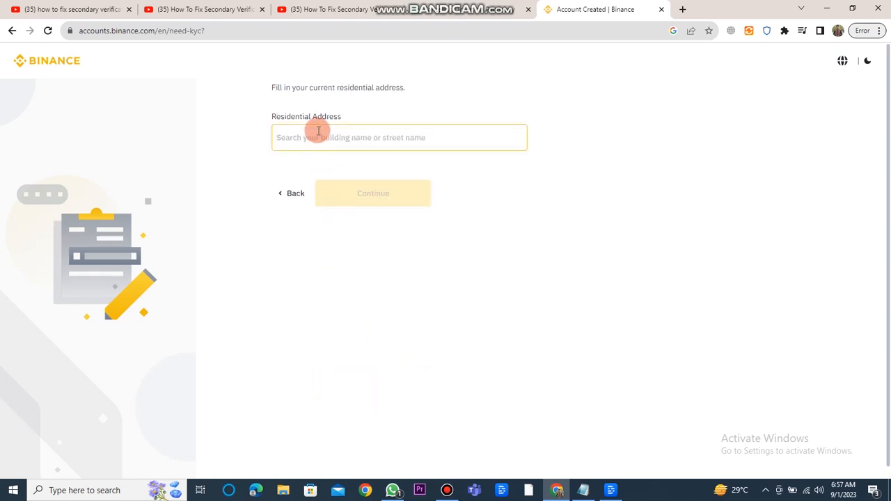
Step: Enter the Sargodha address with postal code 40100 and submit it
type("sar")
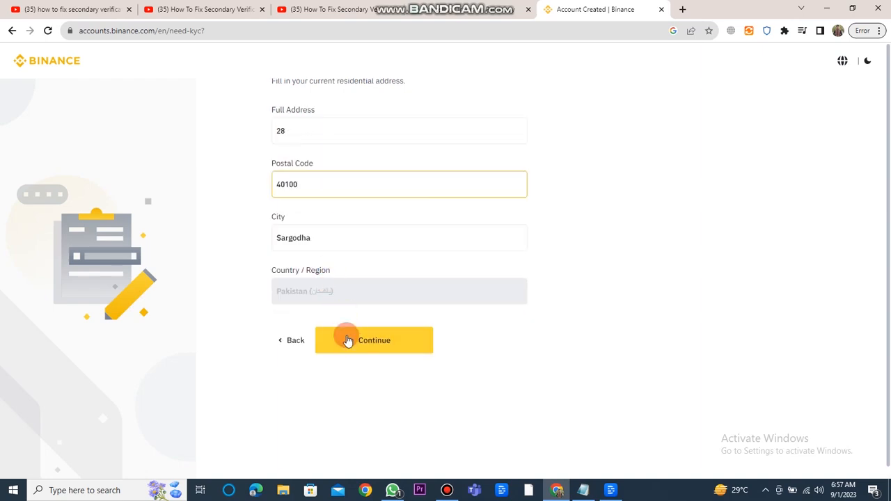
left_click(374, 339)
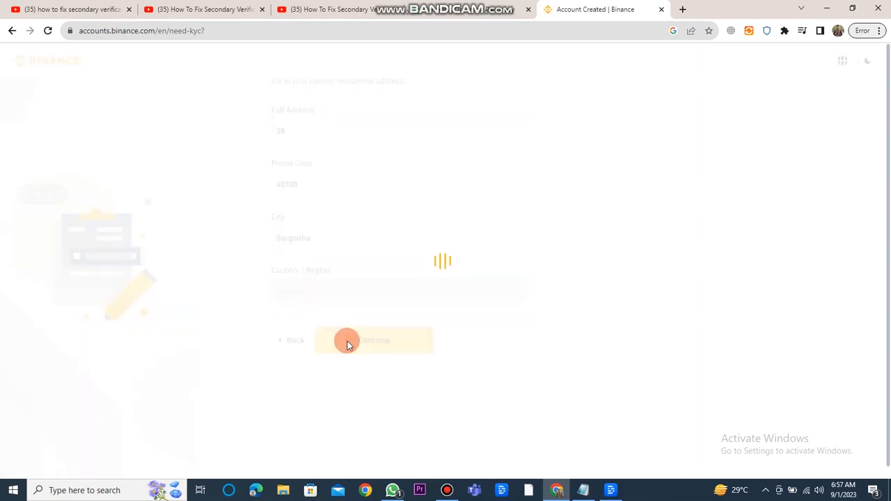
left_click(374, 340)
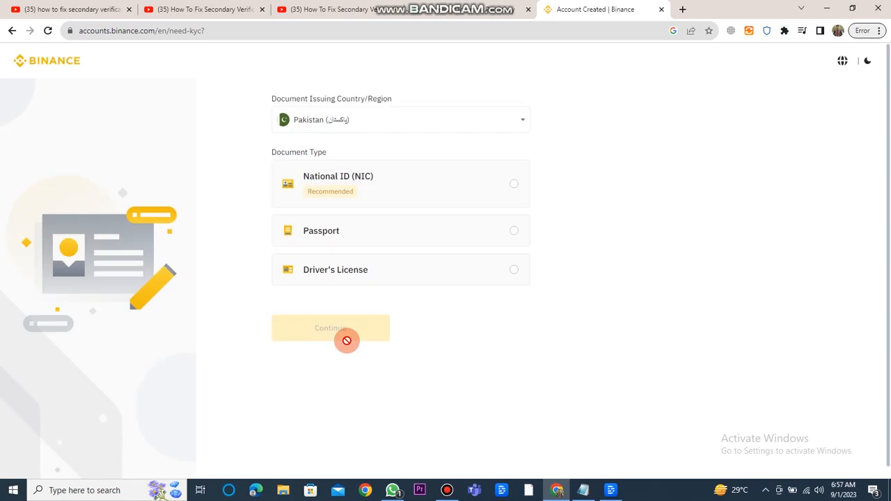
Step: Choose National ID (NIC) and submit front and back card photos
left_click(331, 327)
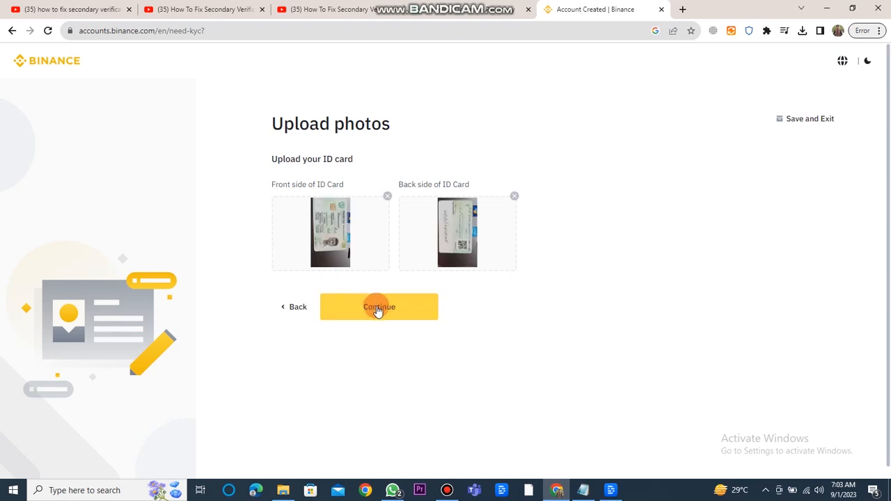
left_click(379, 307)
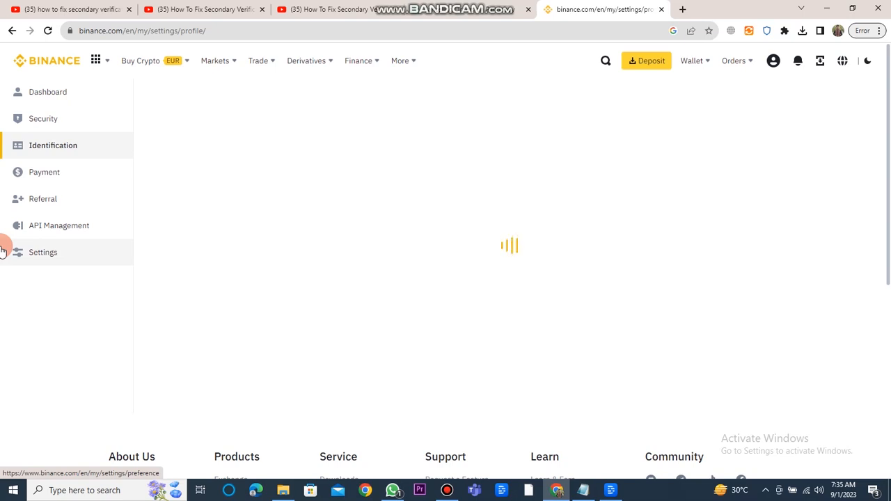
Step: View the unverified Identification page, then go to the Security settings
left_click(53, 145)
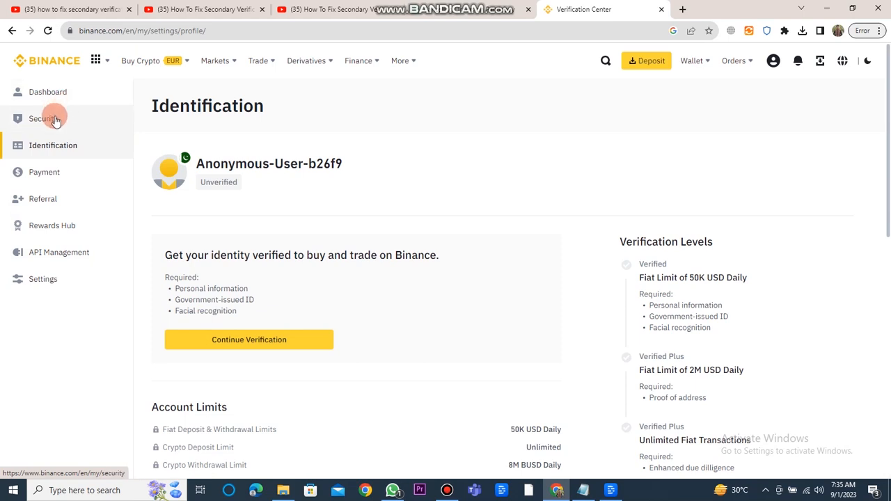
left_click(44, 118)
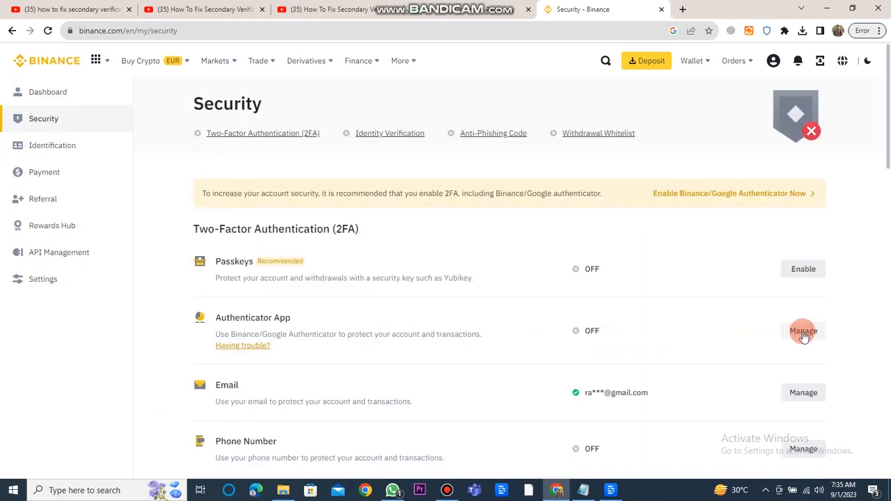
Step: Manage the Authenticator App option and enable it to trigger email verification
left_click(803, 331)
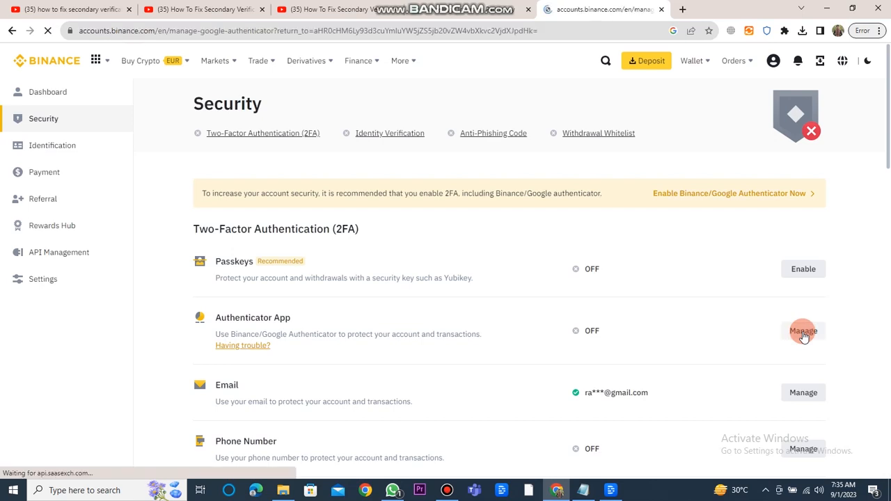
left_click(802, 330)
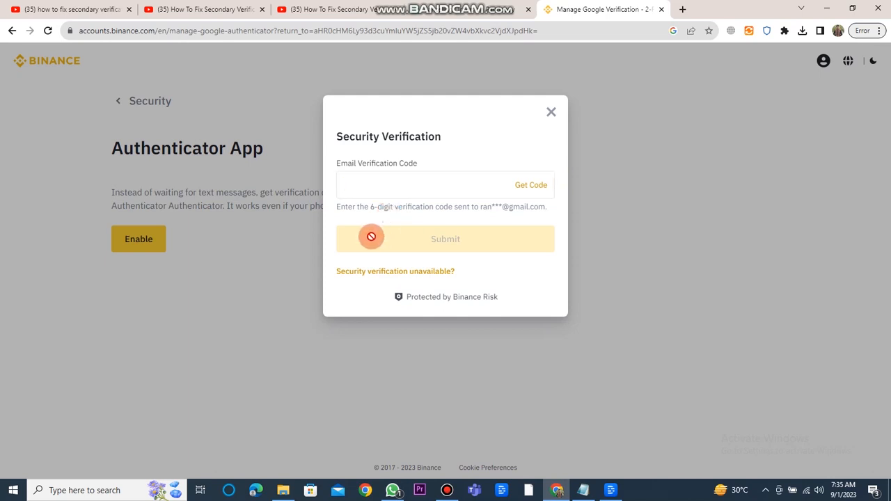
left_click(418, 184)
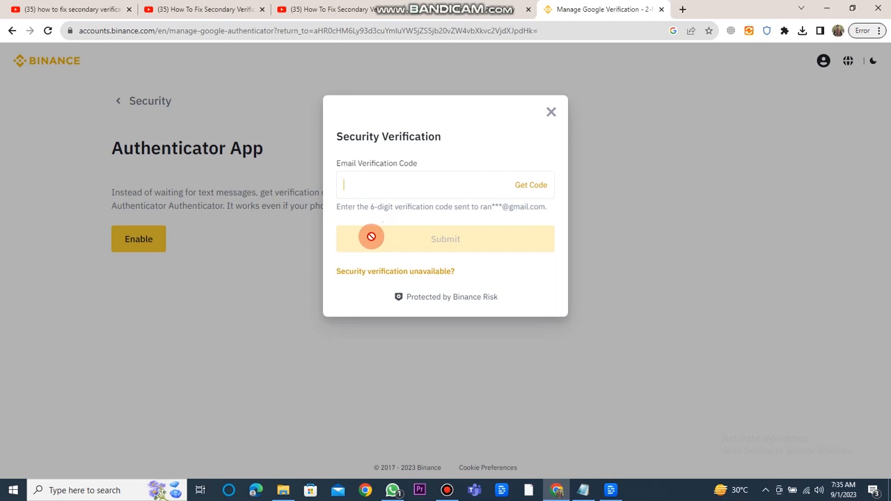